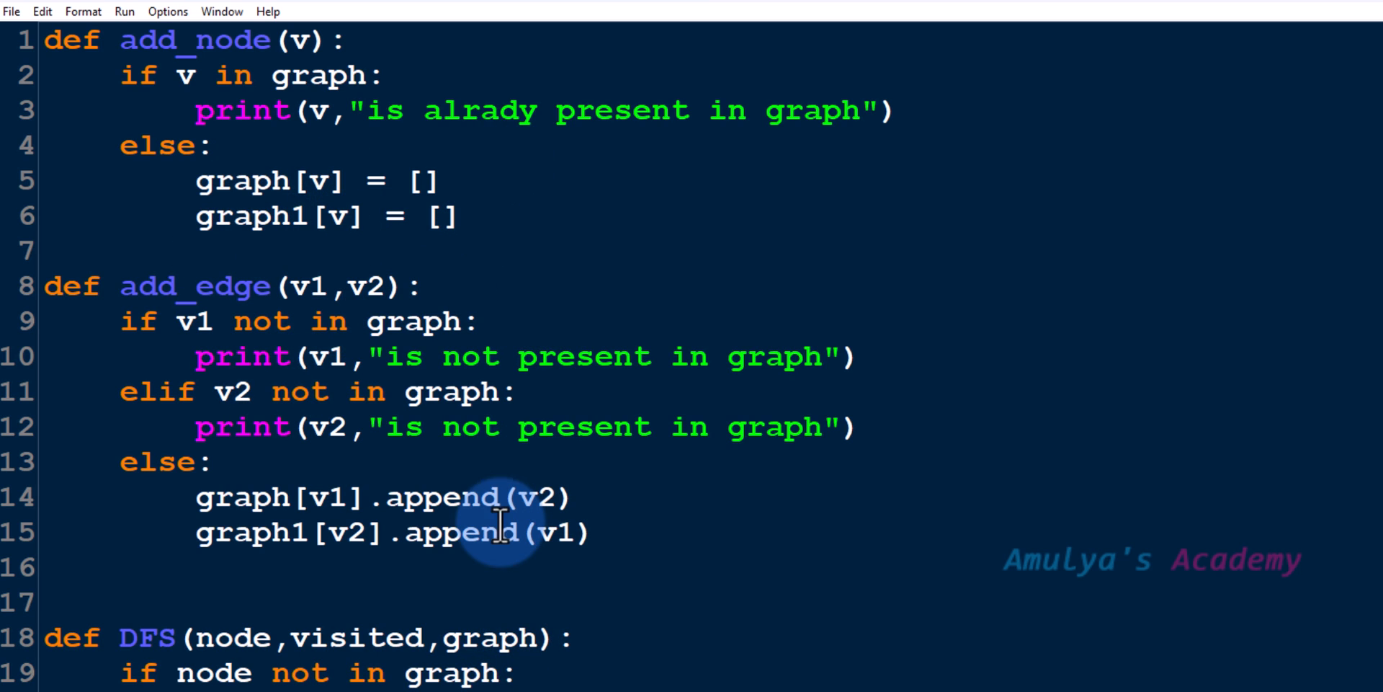
Prefix line 31, graph1 = {}, with # and scroll down through the script
{"action": "scroll", "scroll_direction": "down", "scroll_amount": 3}
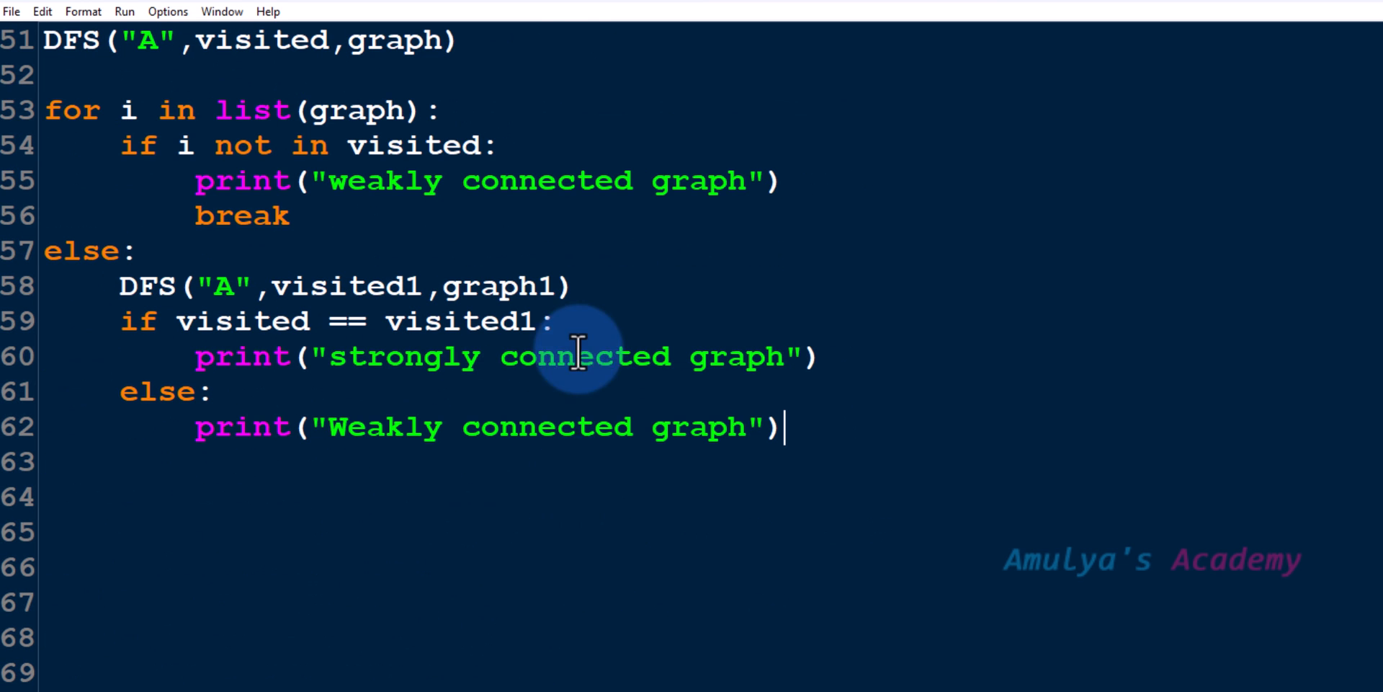
{"action": "mouse_move", "coordinate": [584, 448]}
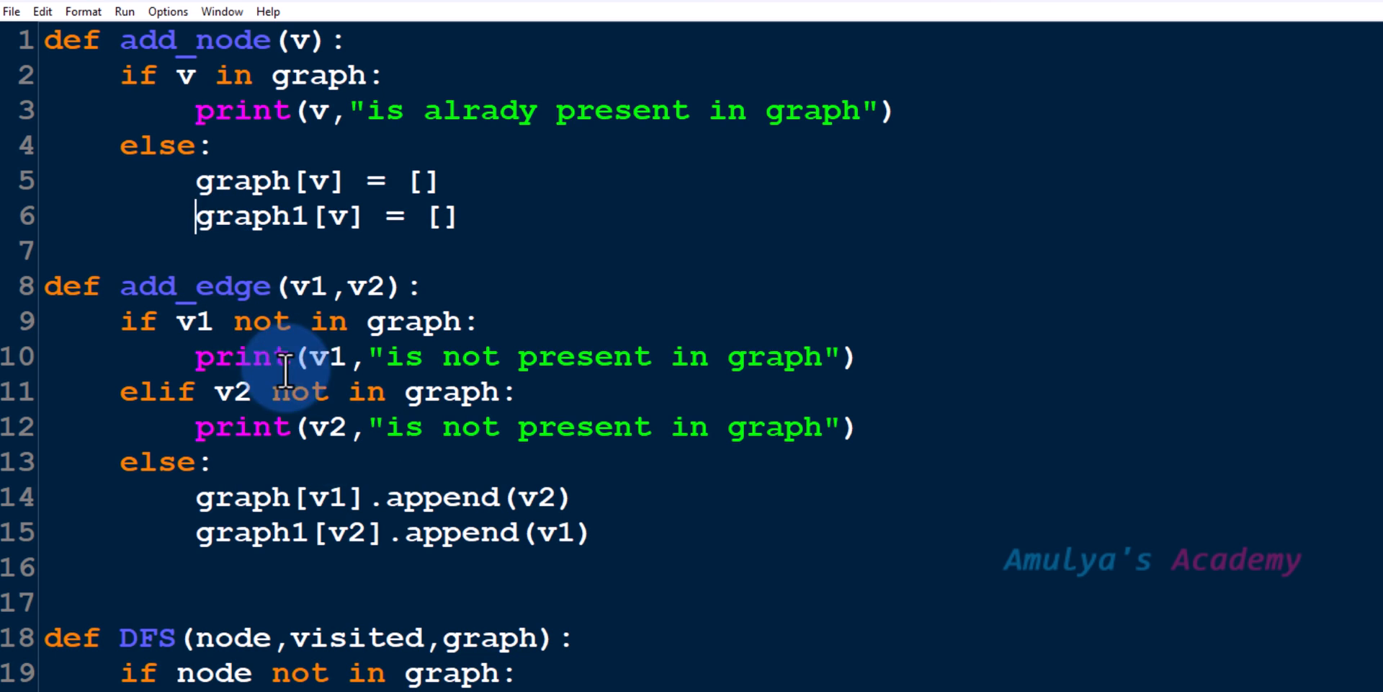
{"action": "scroll", "scroll_direction": "down", "scroll_amount": 3}
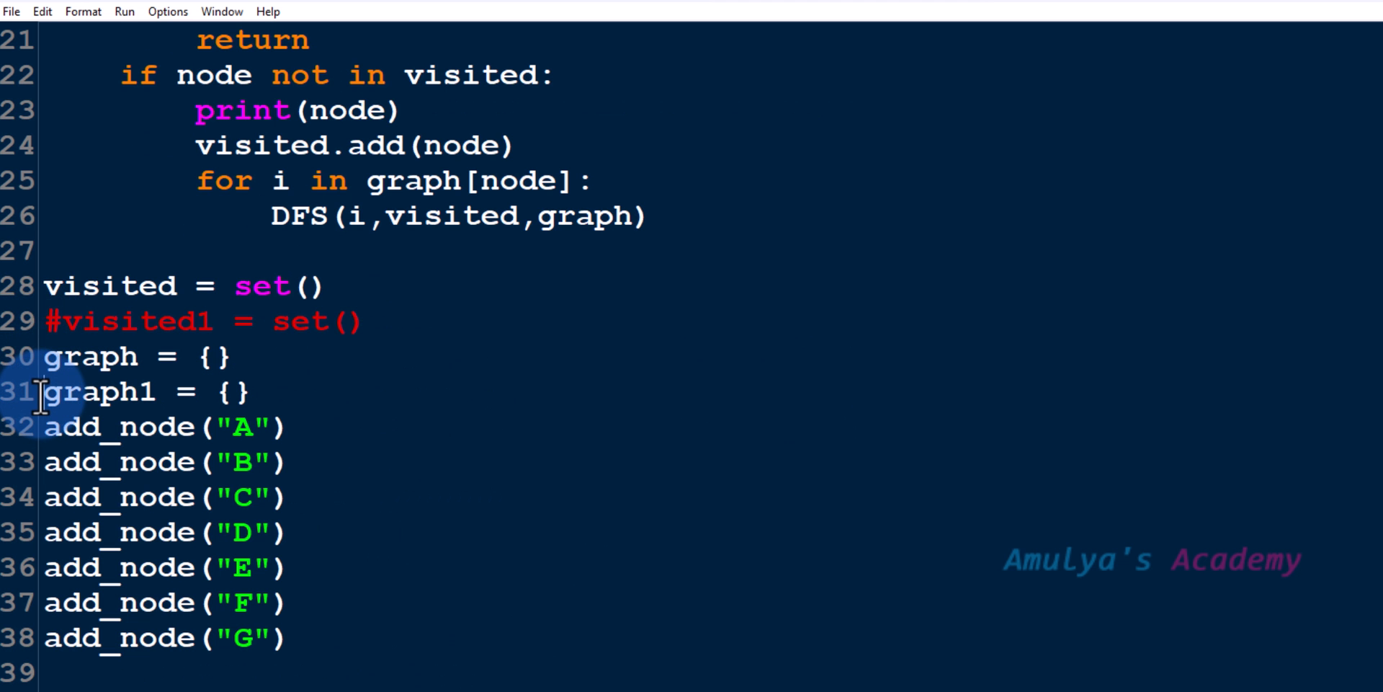
{"action": "type", "text": "#"}
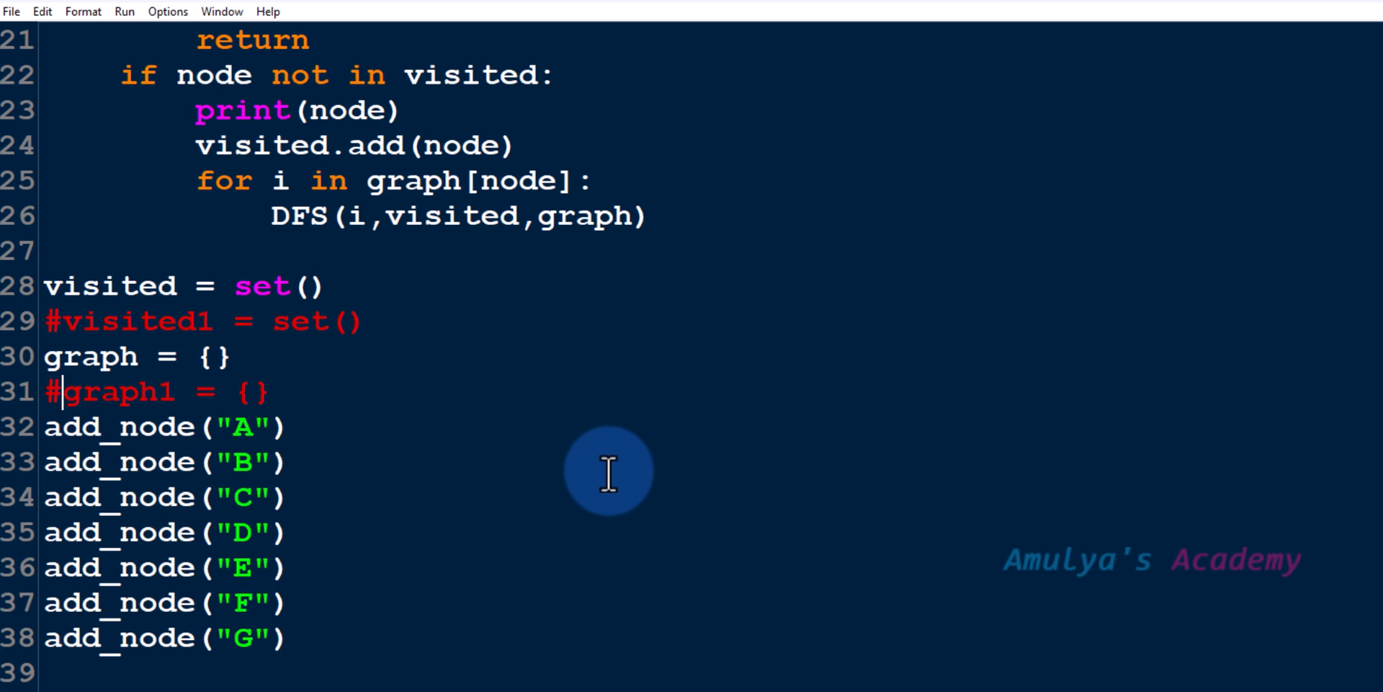
{"action": "scroll", "scroll_direction": "down", "scroll_amount": 3}
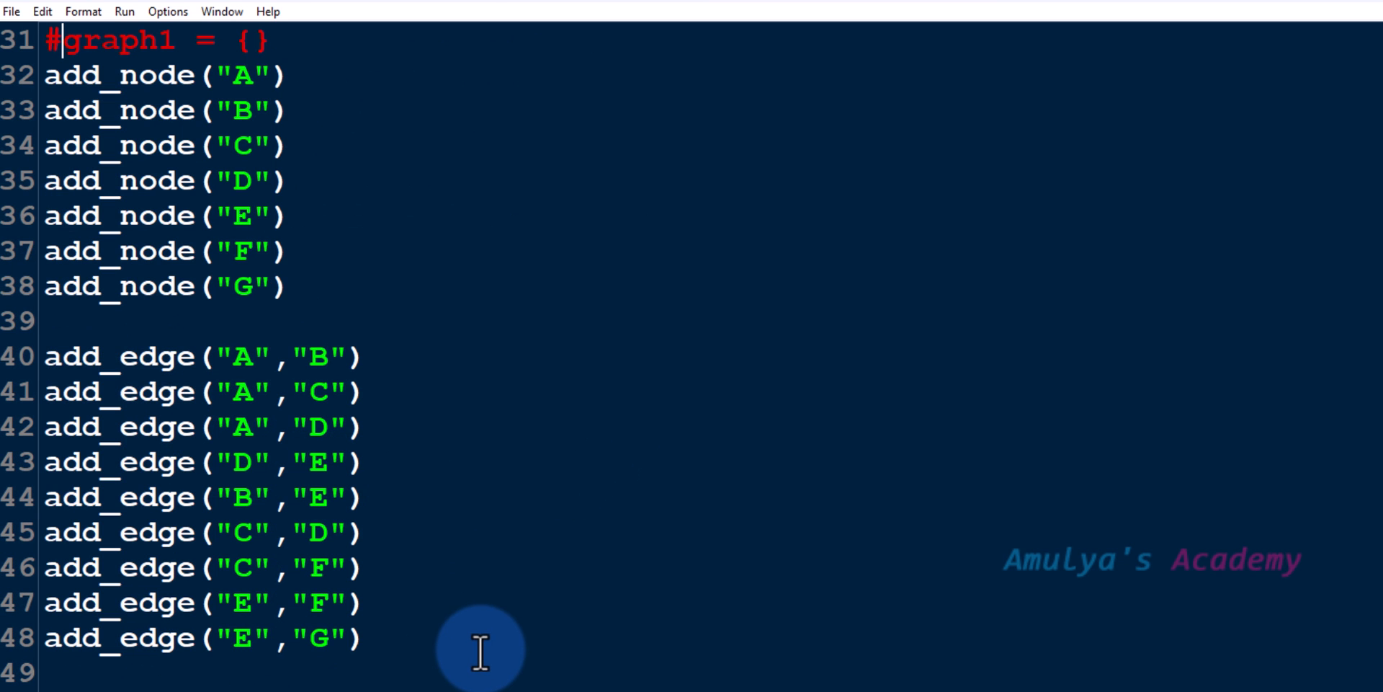
{"action": "scroll", "scroll_direction": "down", "scroll_amount": 3}
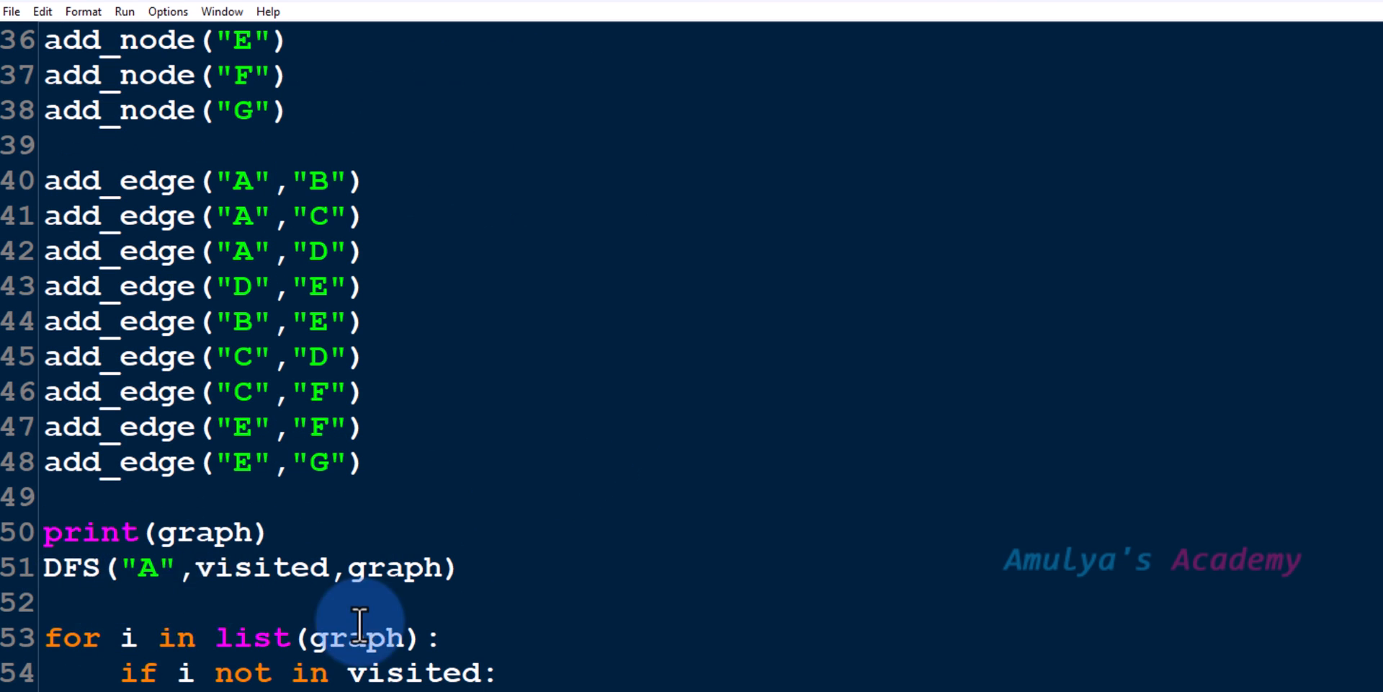
{"action": "scroll", "scroll_direction": "down", "scroll_amount": 3}
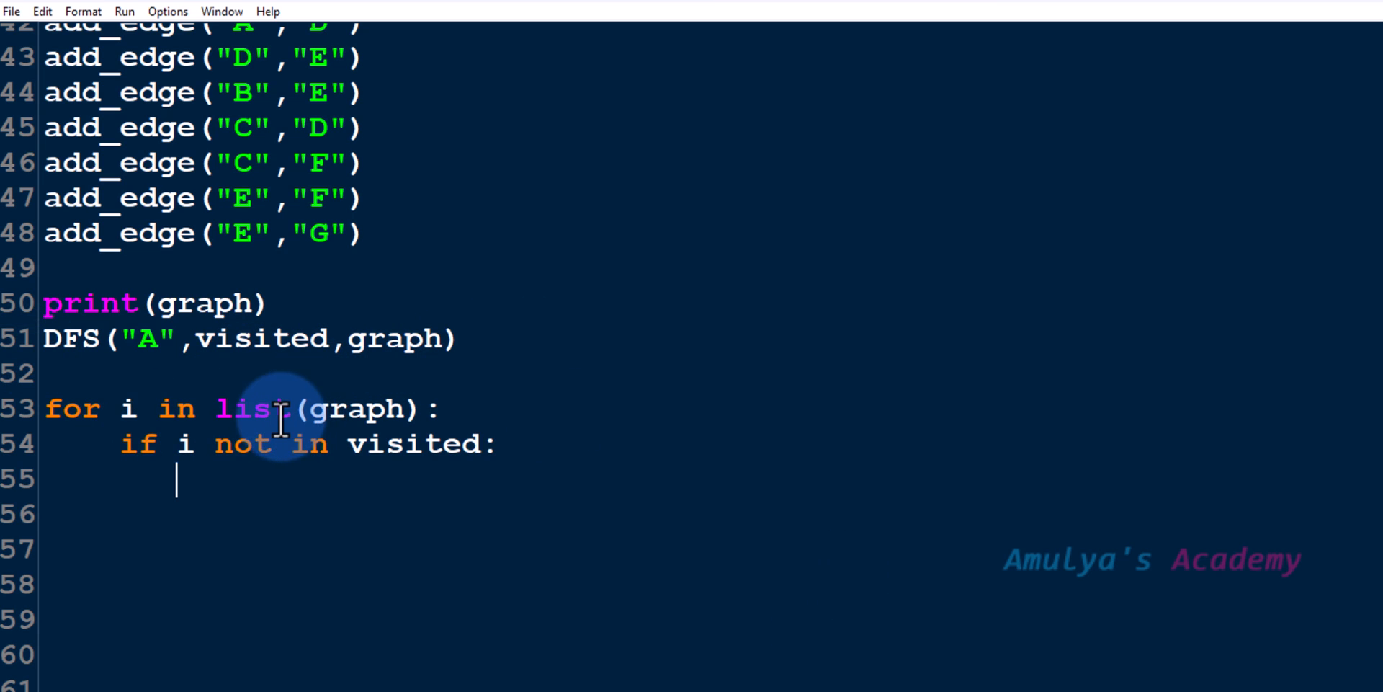
{"action": "mouse_move", "coordinate": [322, 477]}
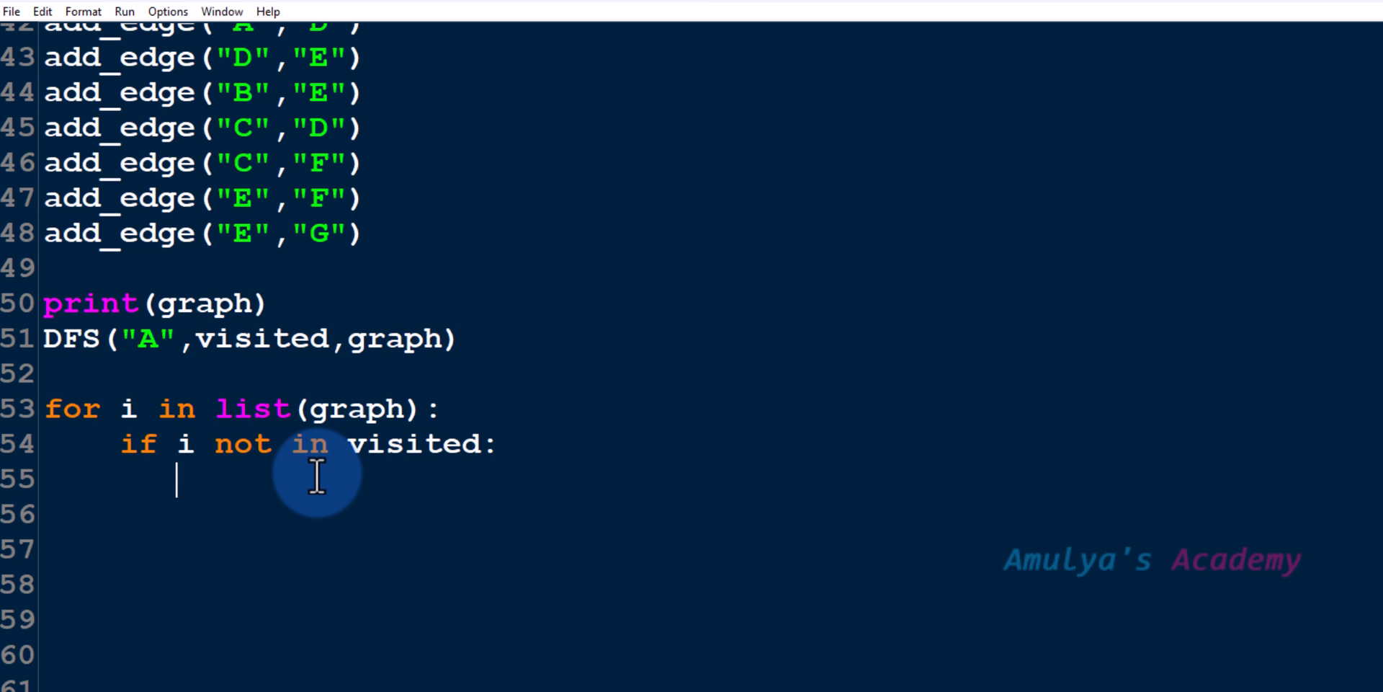
Add DFS(i,visited,graph) under 'if i not in visited:' and run the script with F5
{"action": "type", "text": "DFS()"}
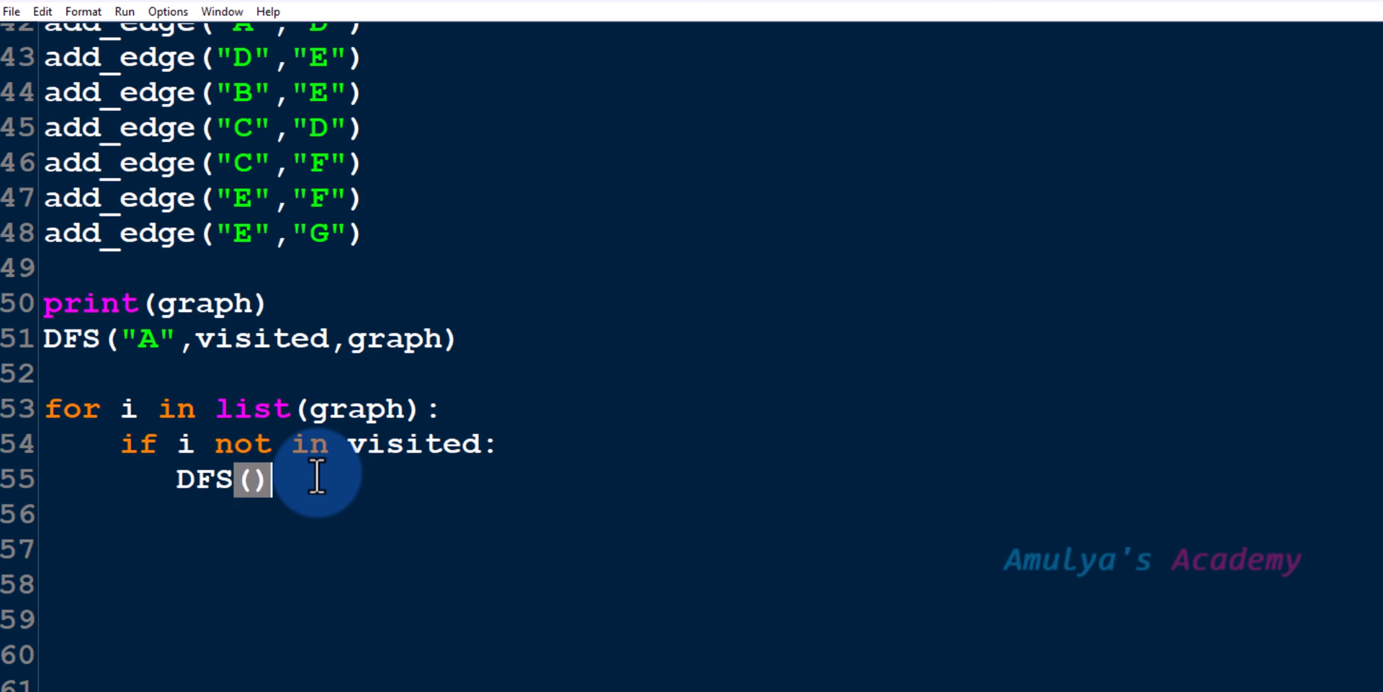
{"action": "type", "text": "i"}
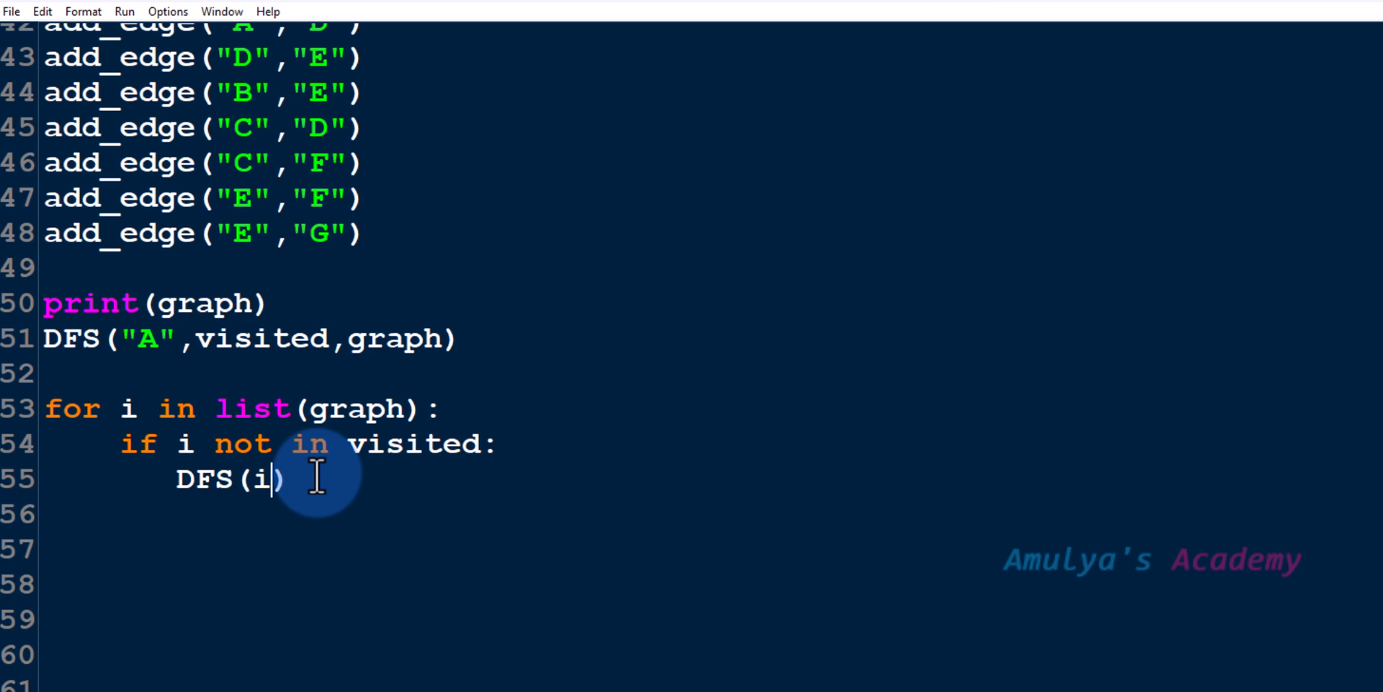
{"action": "type", "text": ","}
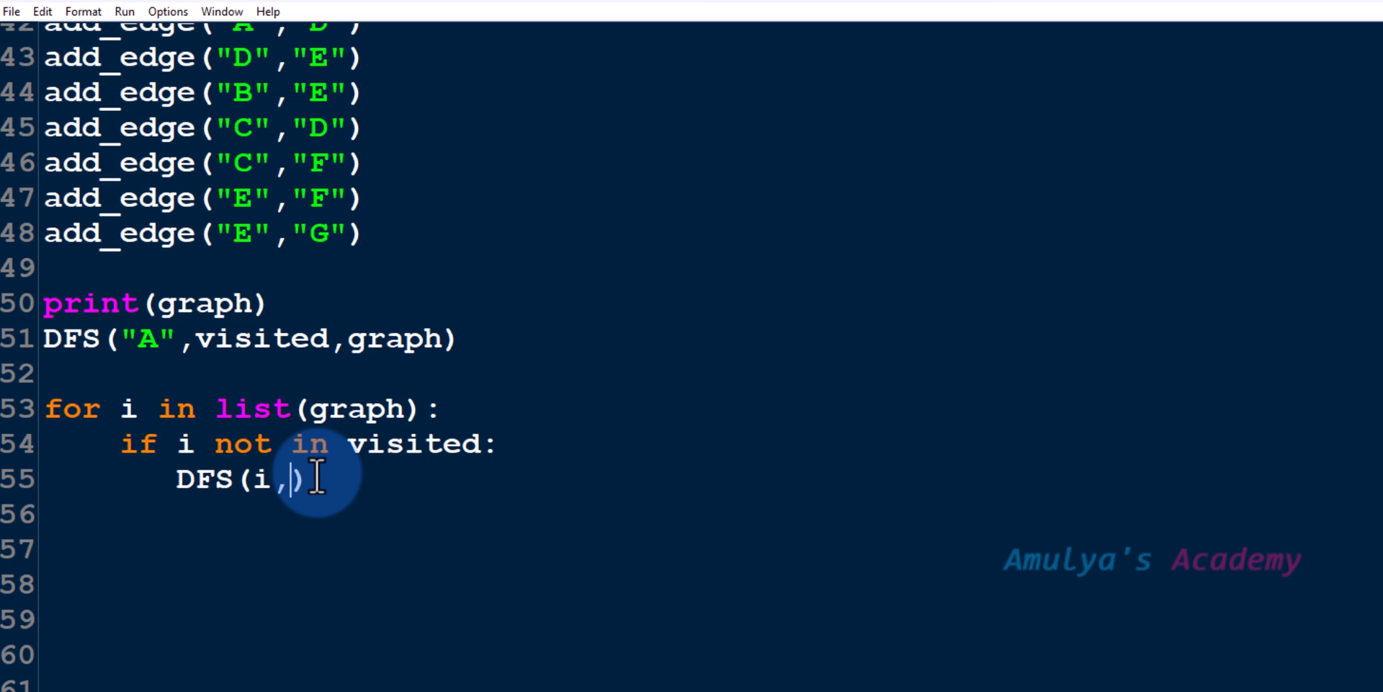
{"action": "type", "text": "visited"}
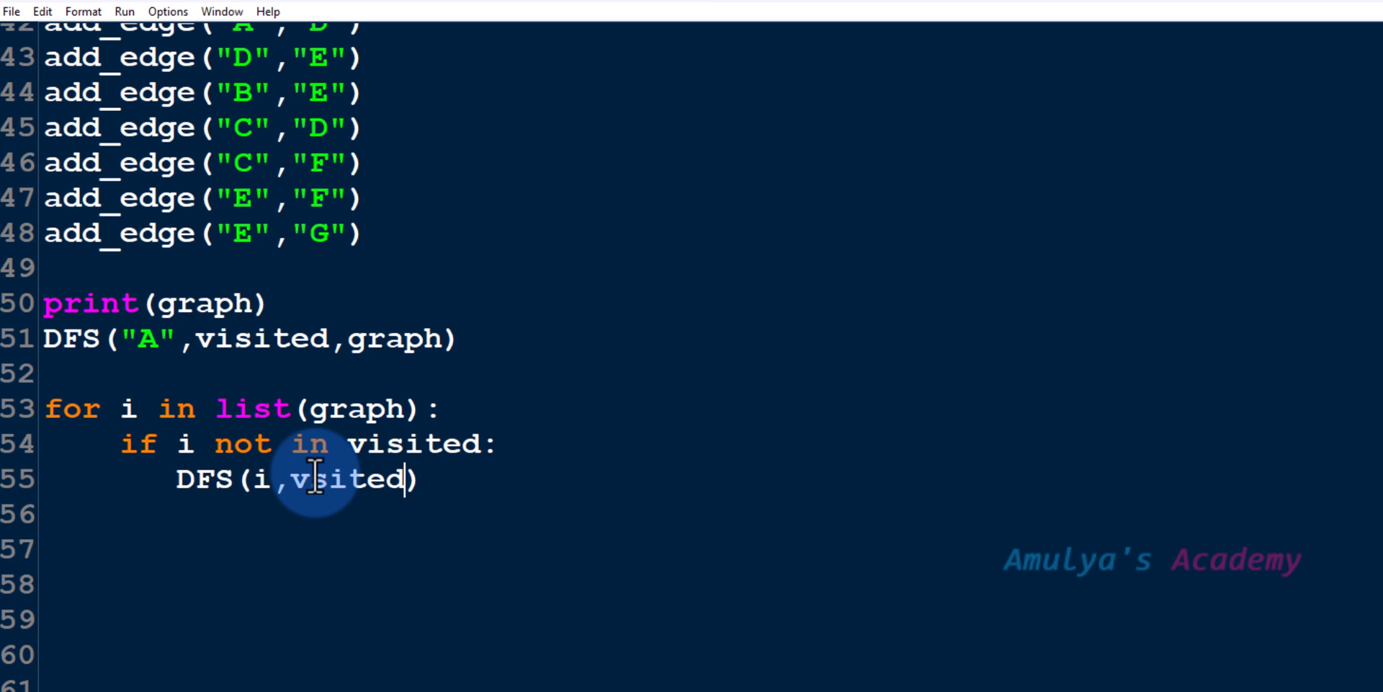
{"action": "type", "text": ",graph"}
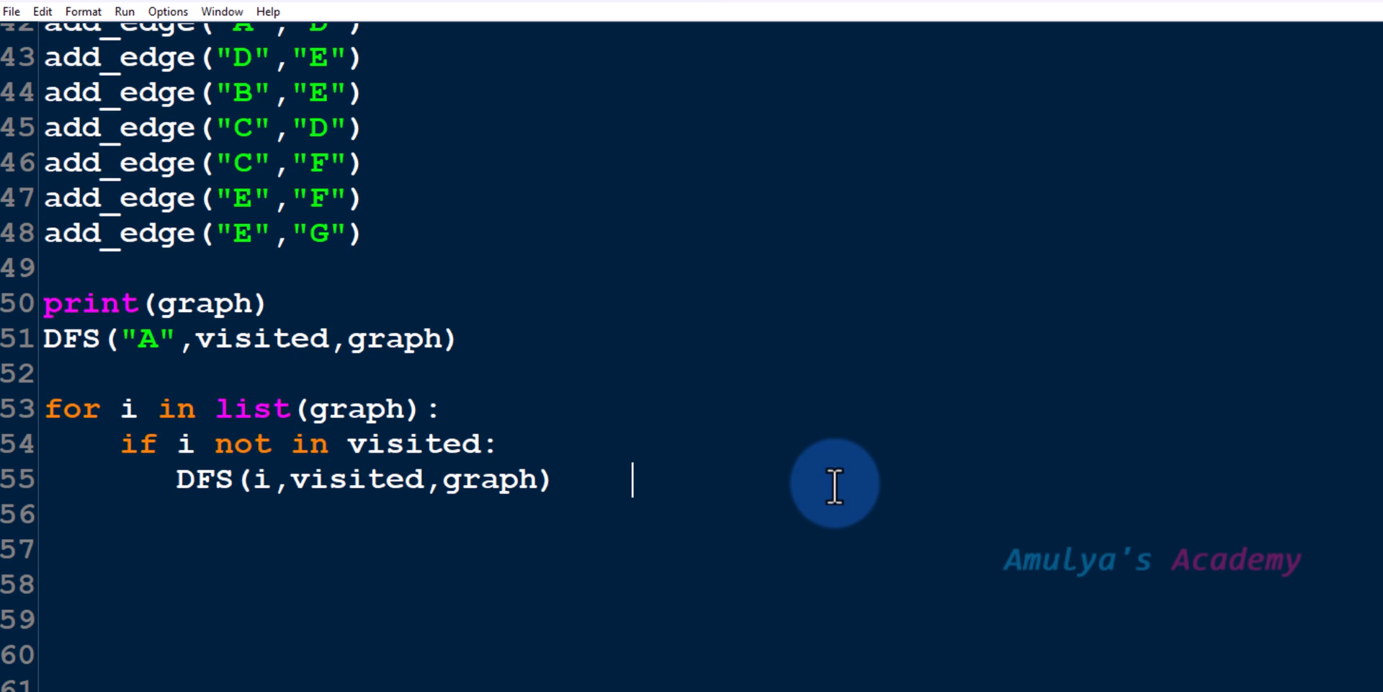
{"action": "key", "text": "F5"}
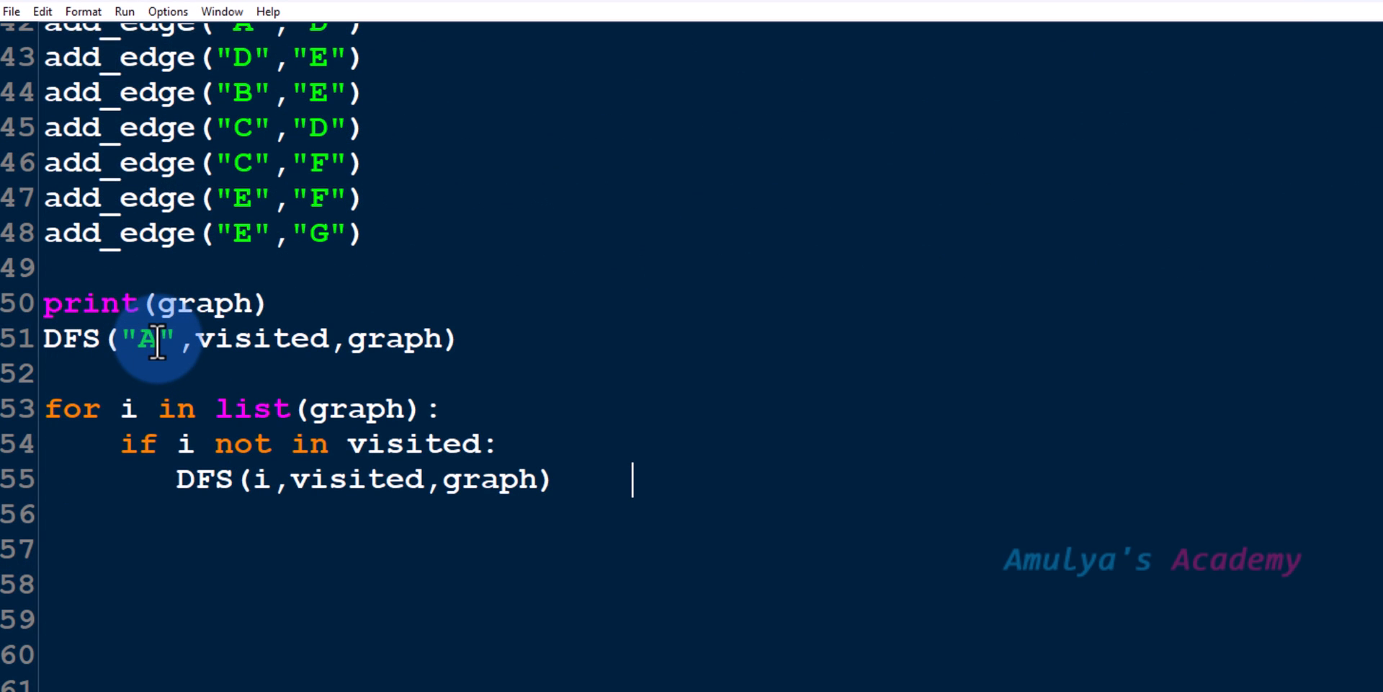
Change the first DFS call's start node from "A" to "D" on line 51
{"action": "type", "text": "D"}
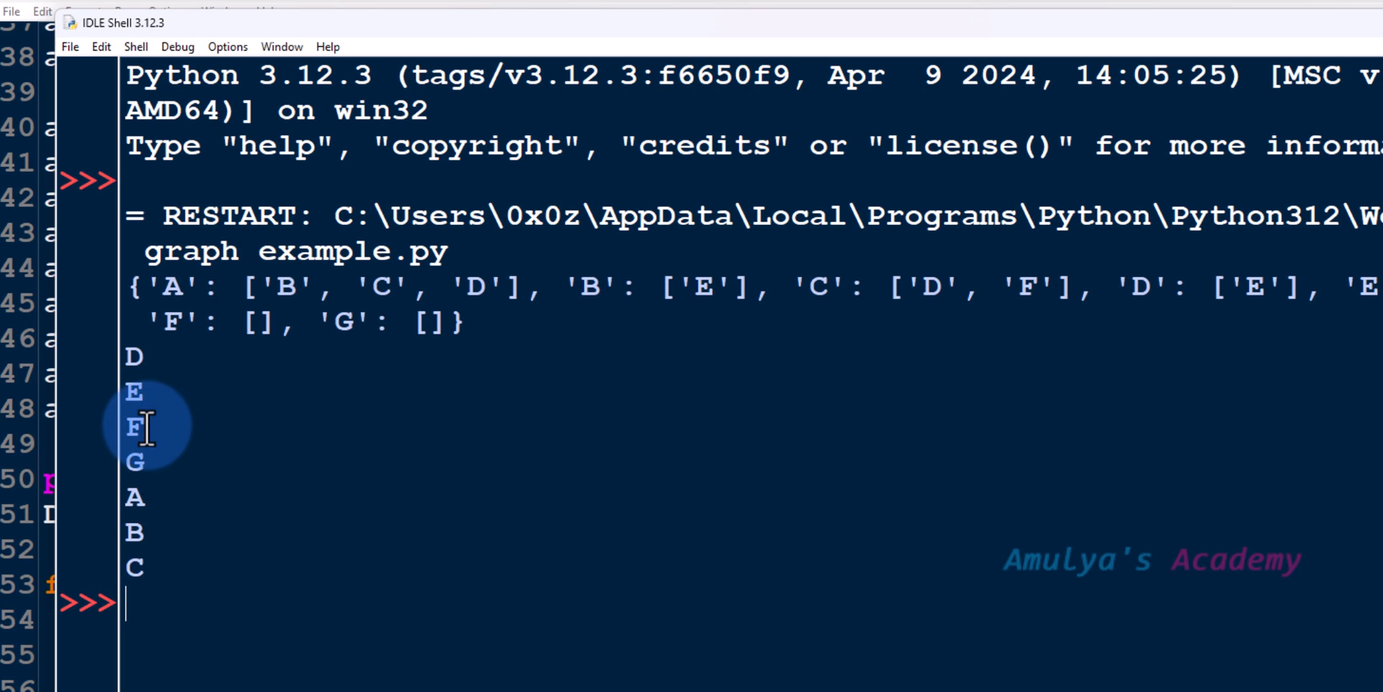
{"action": "mouse_move", "coordinate": [1359, 39]}
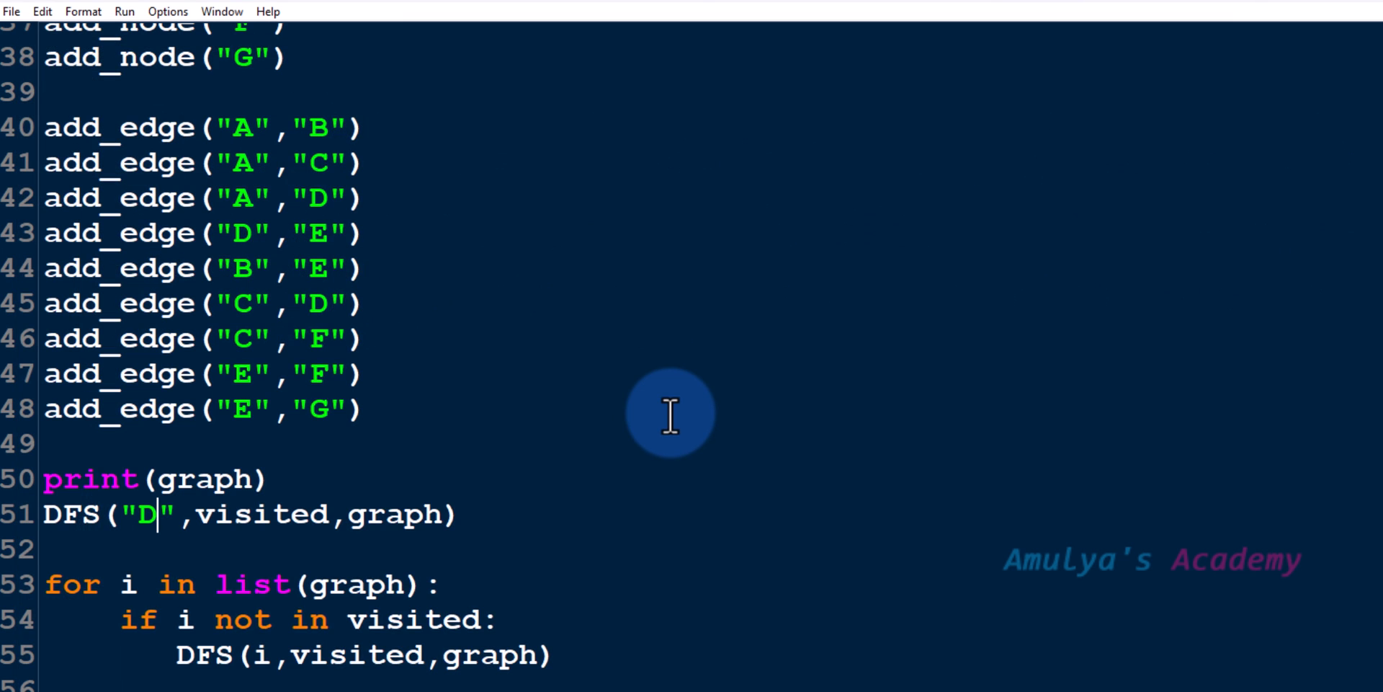
{"action": "mouse_move", "coordinate": [547, 538]}
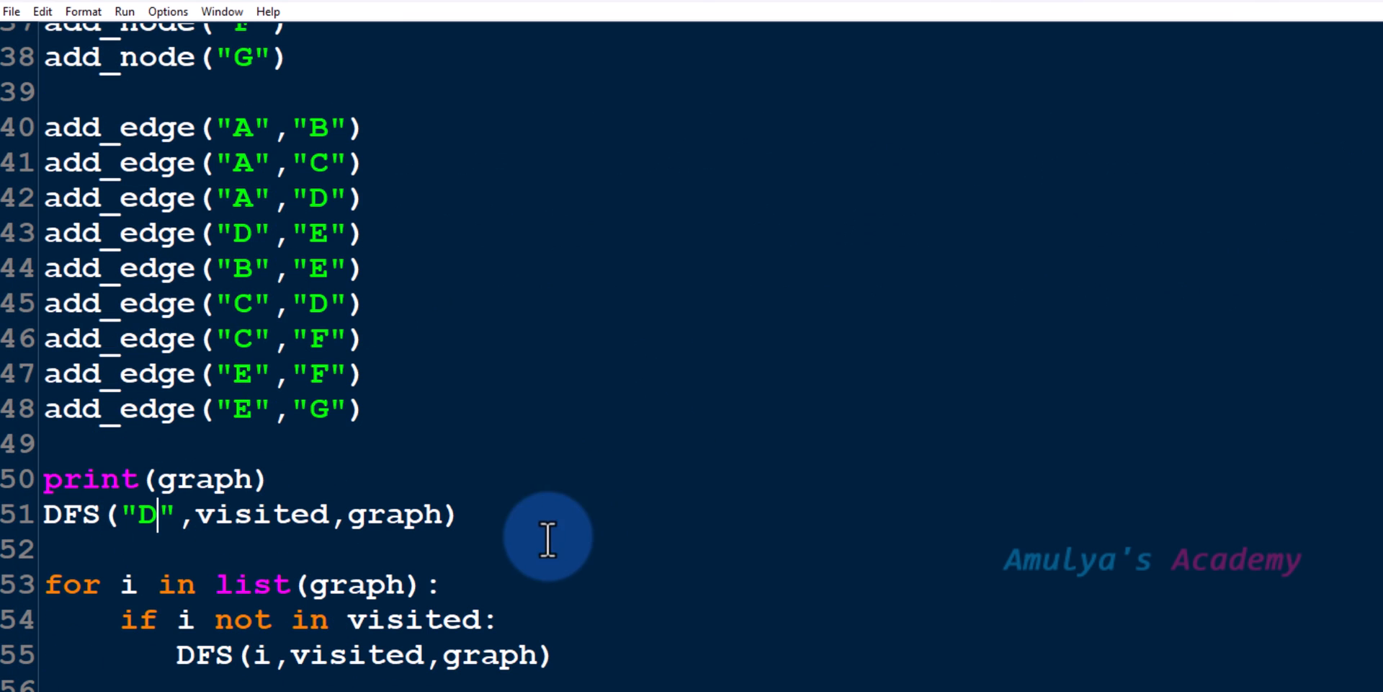